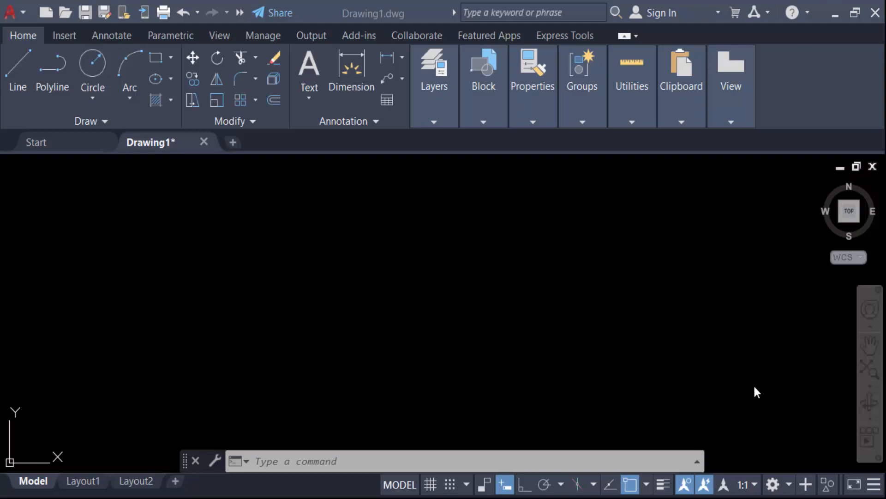
{"action": "mouse_move", "coordinate": [421, 359]}
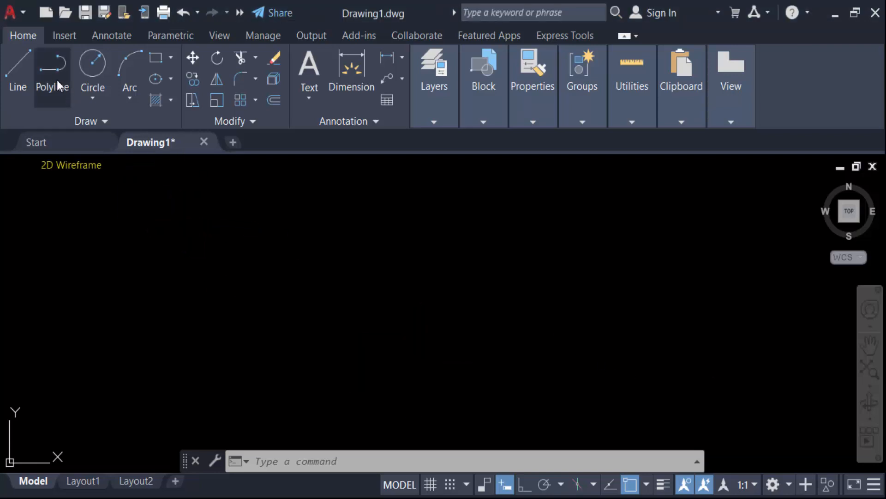
- Draw an arc polyline from the lower left ending in a right-pointing arrowhead, half-width 5 to 0
{"action": "left_click", "coordinate": [52, 62]}
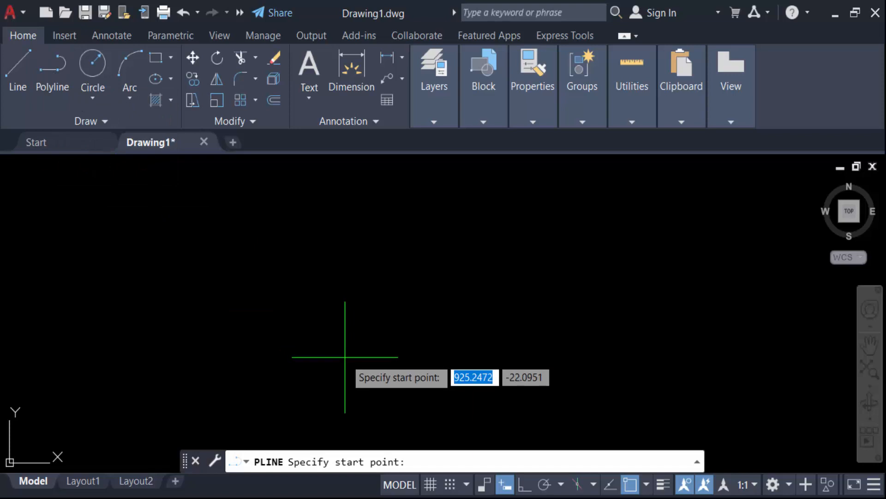
{"action": "left_click", "coordinate": [344, 357]}
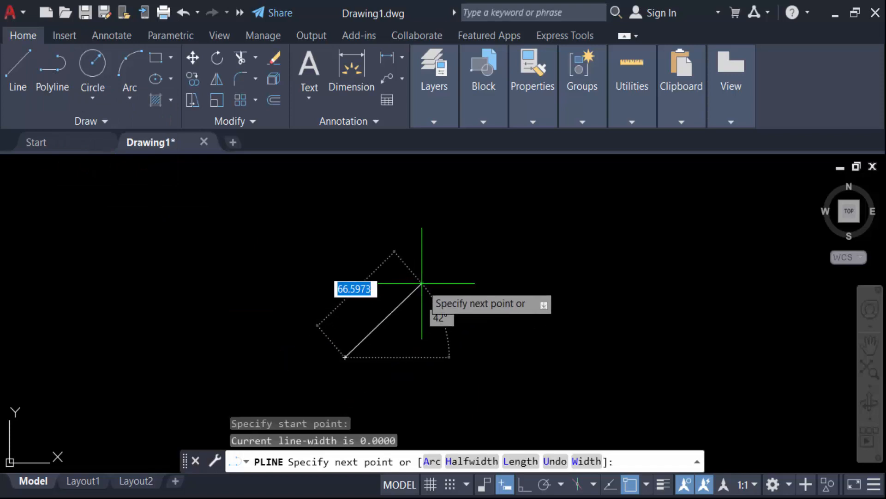
{"action": "mouse_move", "coordinate": [378, 344]}
{"action": "type", "text": "A"}
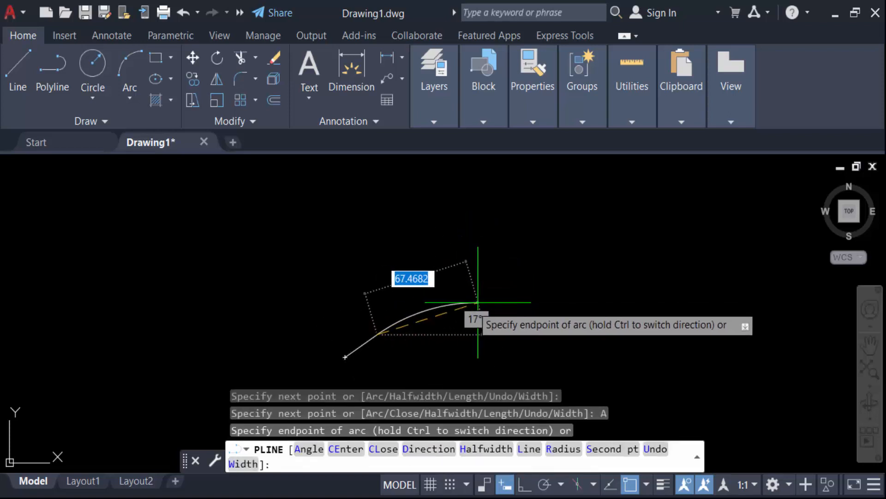
{"action": "mouse_move", "coordinate": [447, 314]}
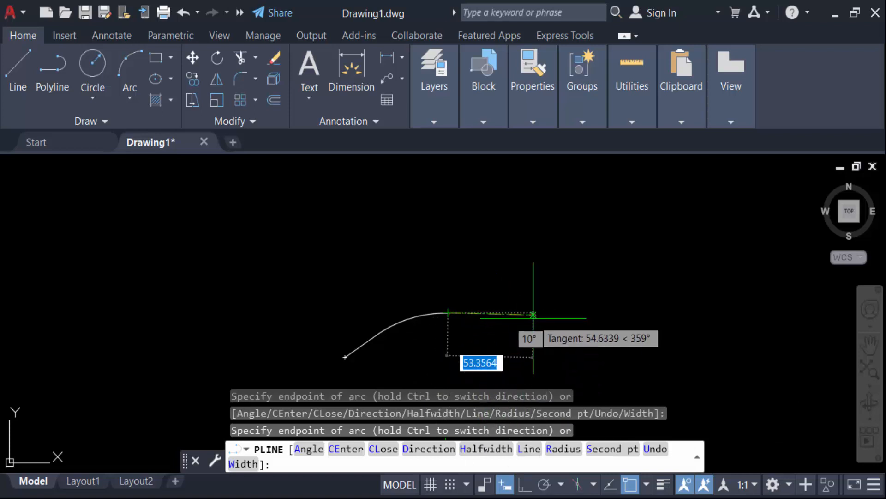
{"action": "type", "text": "h"}
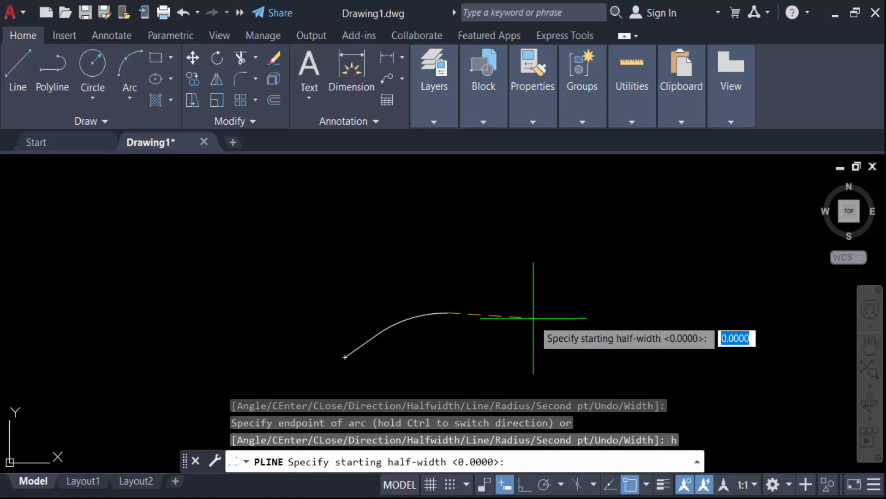
{"action": "type", "text": "5"}
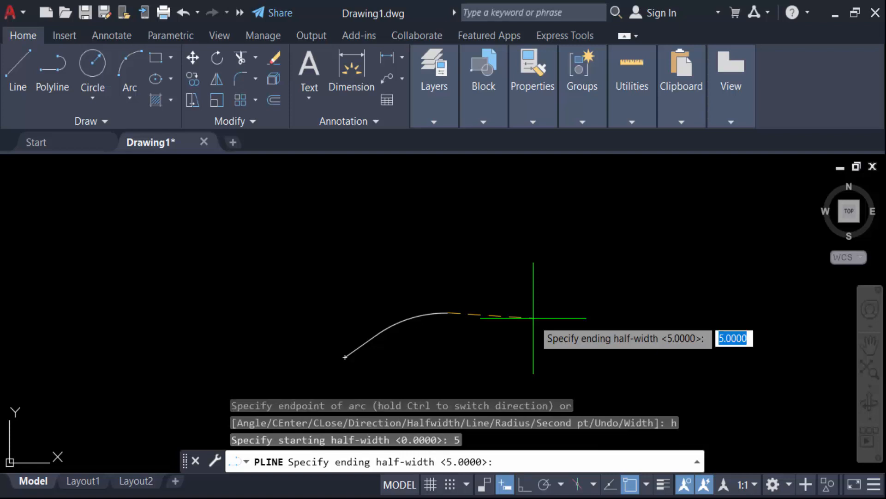
{"action": "type", "text": "0"}
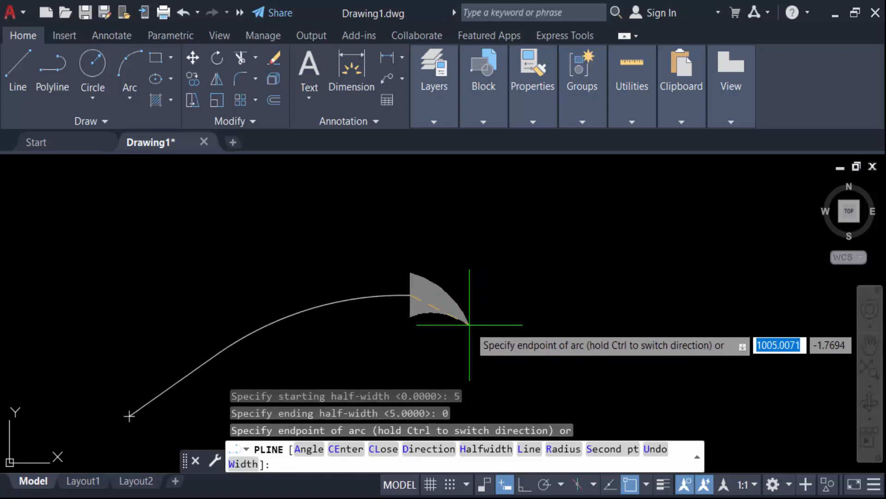
{"action": "mouse_move", "coordinate": [461, 296]}
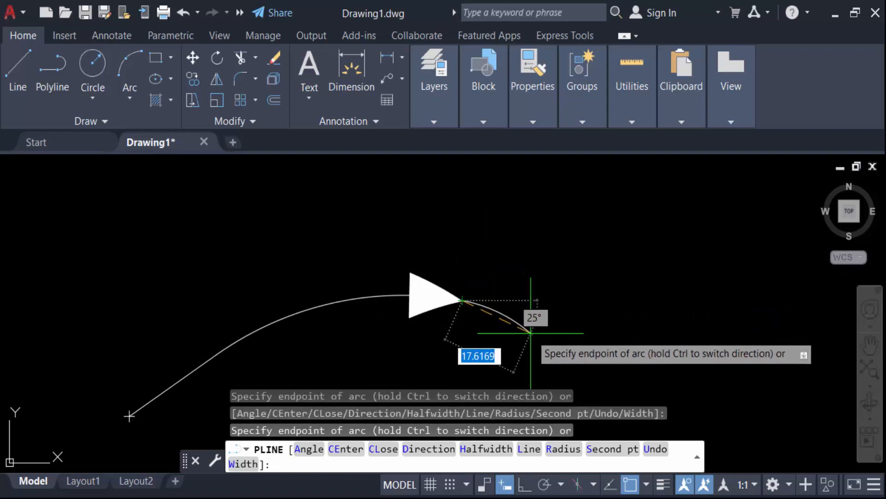
{"action": "key", "text": "Escape"}
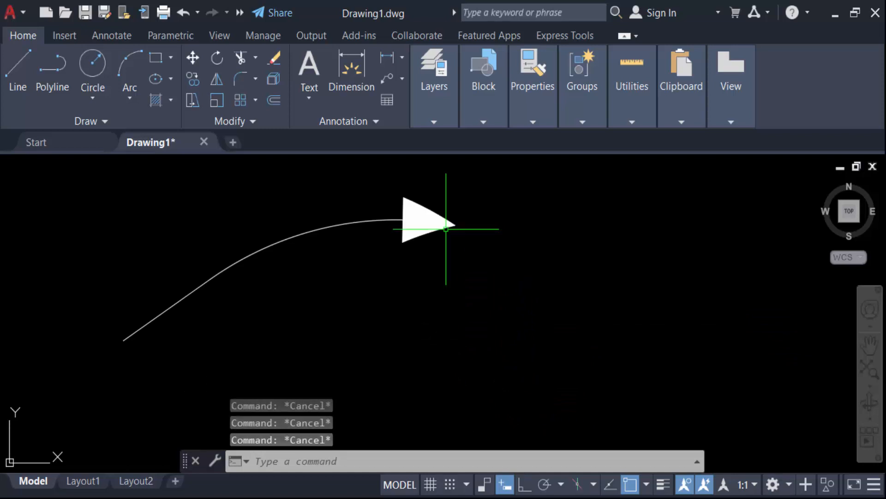
{"action": "mouse_move", "coordinate": [359, 361]}
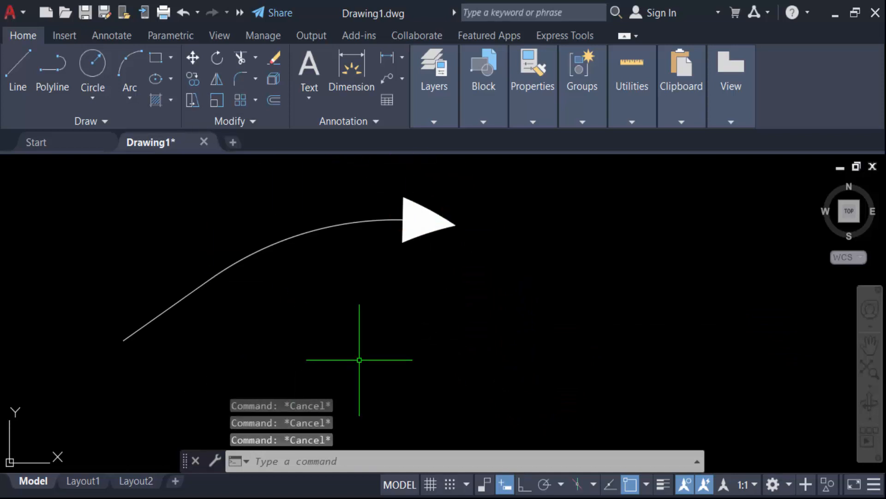
- Draw a second arc polyline ending in a wide tapered arrowhead, half-width 10 to 0
{"action": "left_click", "coordinate": [52, 64]}
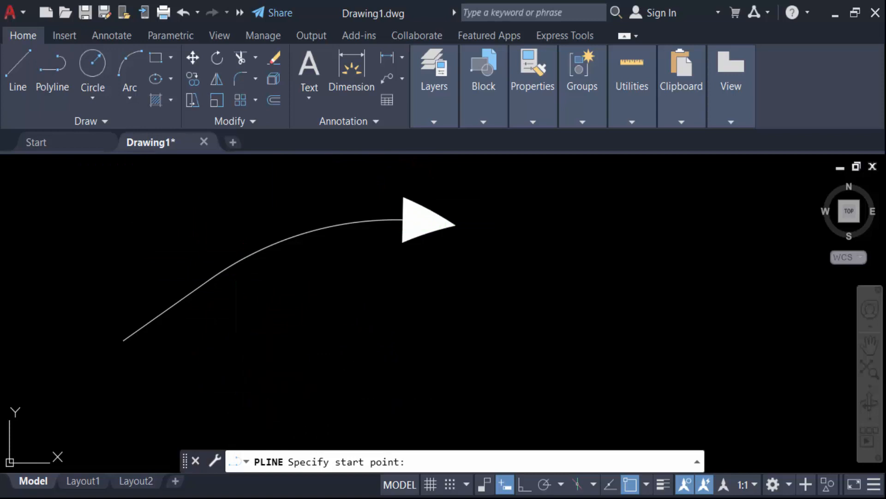
{"action": "left_click", "coordinate": [283, 339]}
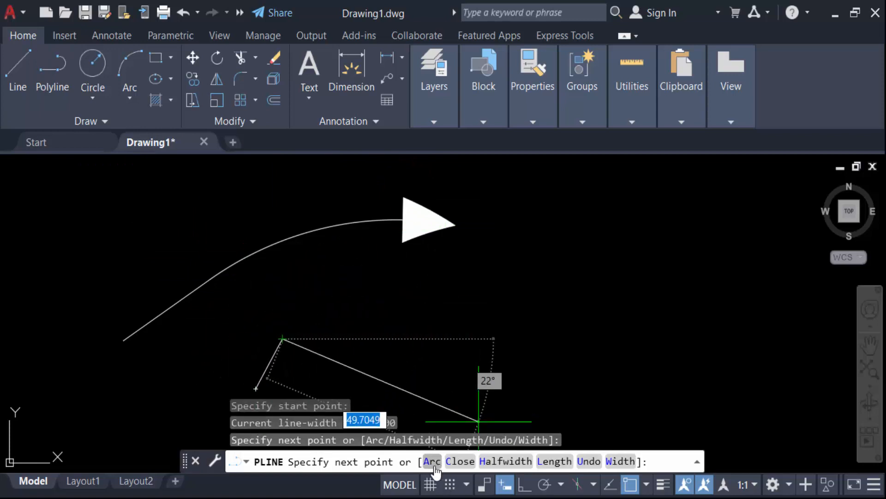
{"action": "left_click", "coordinate": [432, 461]}
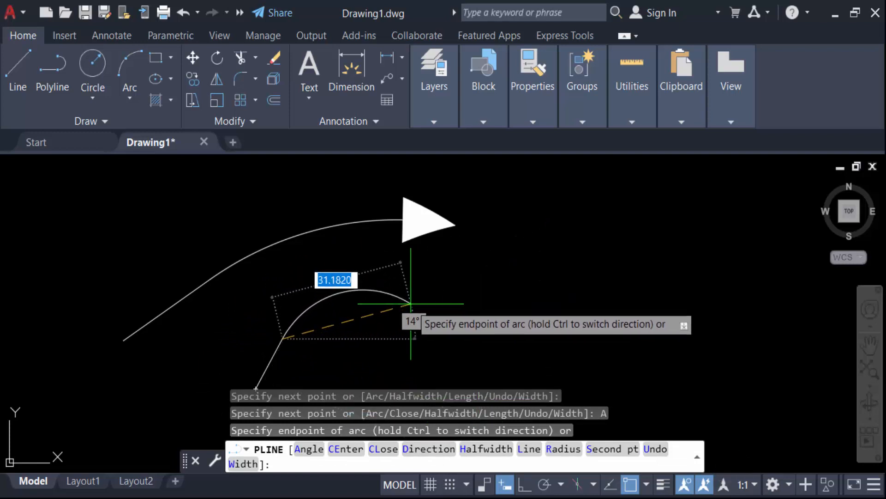
{"action": "mouse_move", "coordinate": [414, 328]}
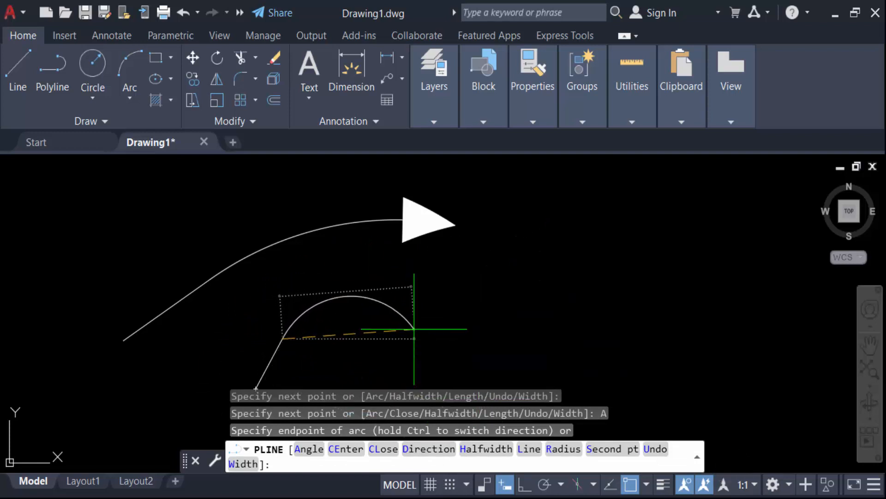
{"action": "mouse_move", "coordinate": [532, 342]}
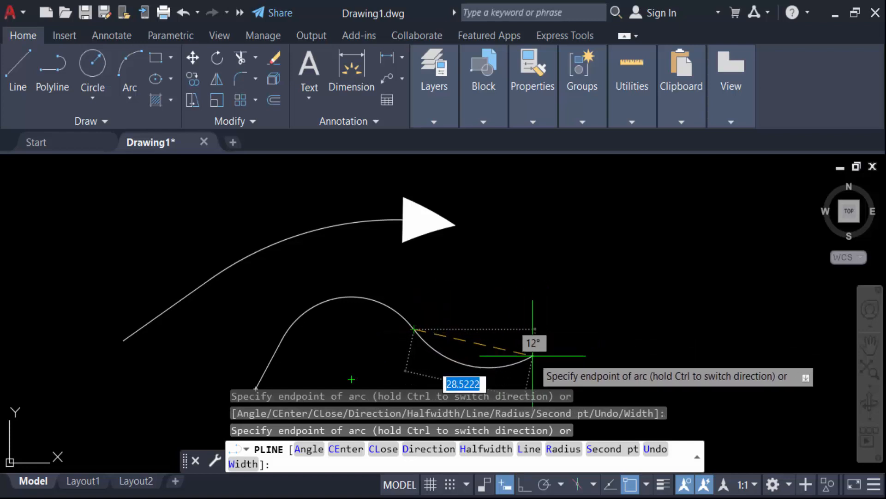
{"action": "type", "text": "h"}
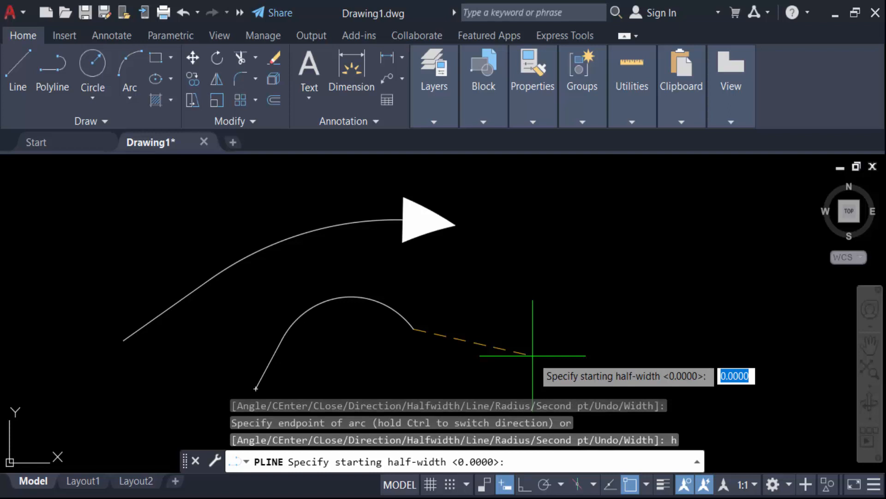
{"action": "type", "text": "1"}
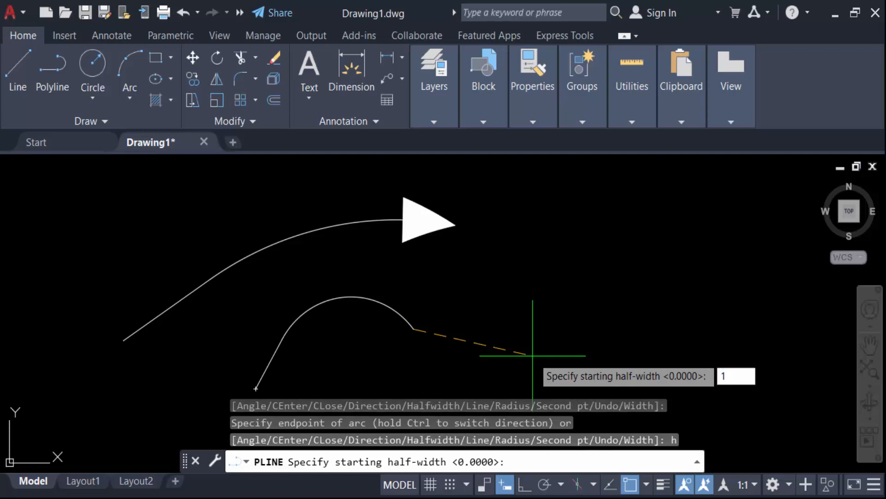
{"action": "type", "text": "0"}
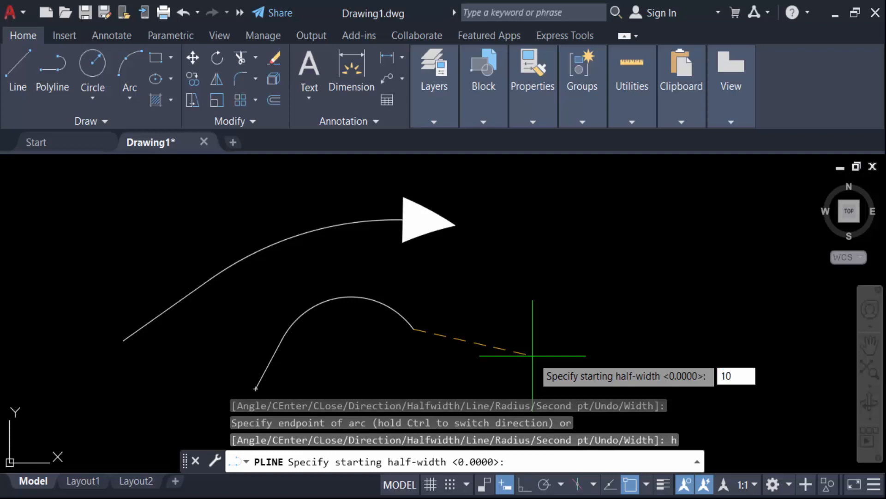
{"action": "key", "text": "Return"}
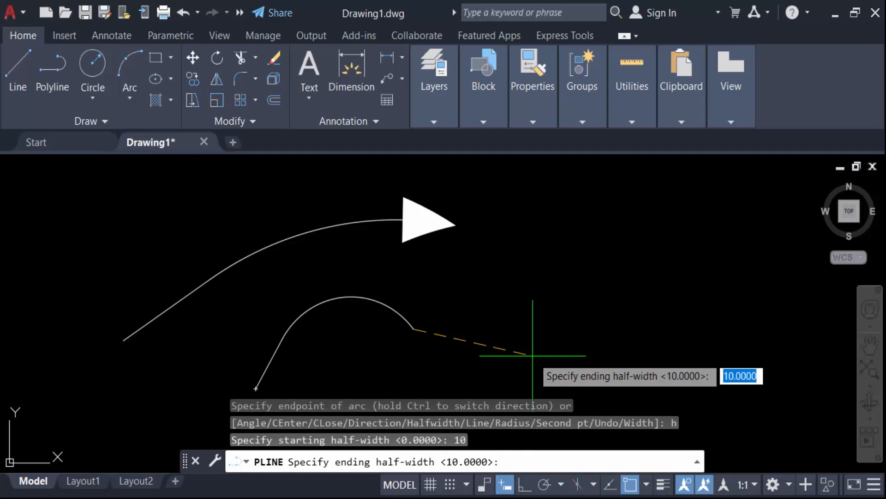
{"action": "type", "text": "0"}
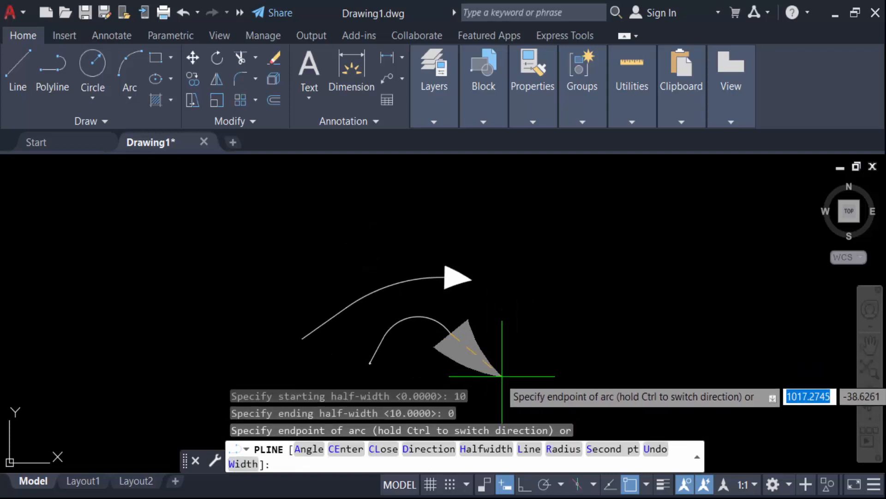
{"action": "mouse_move", "coordinate": [505, 389]}
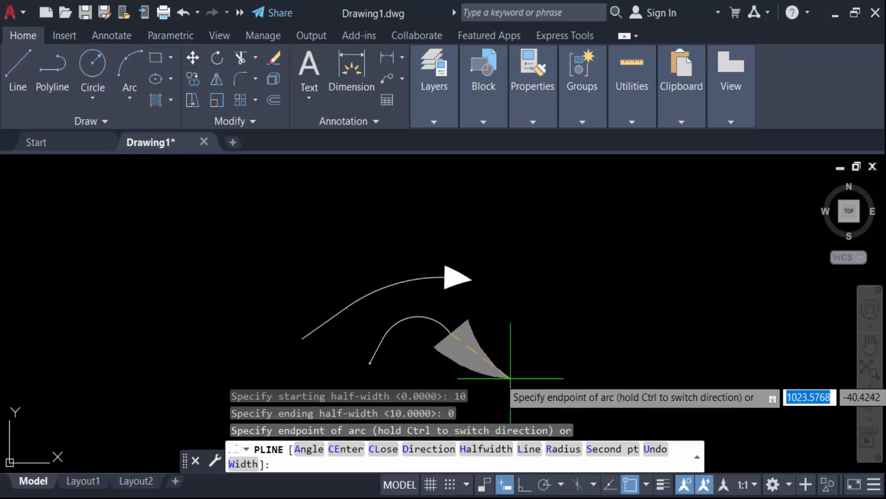
{"action": "mouse_move", "coordinate": [495, 367]}
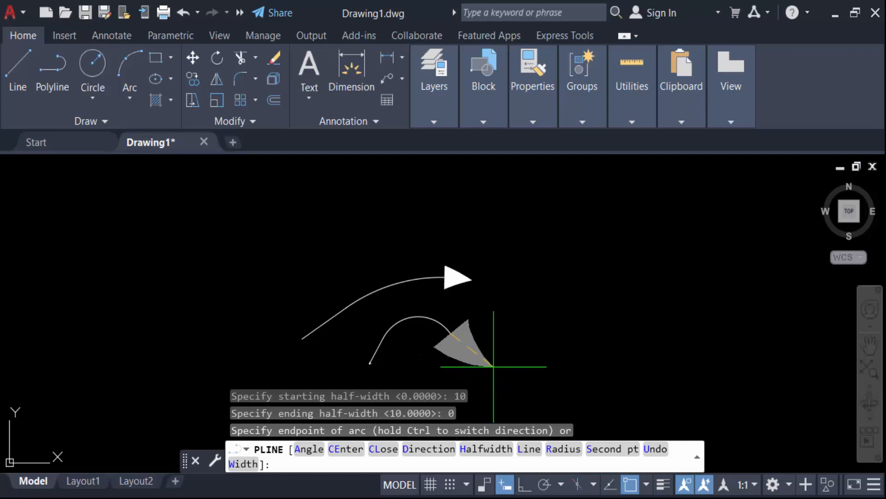
{"action": "left_click", "coordinate": [532, 347]}
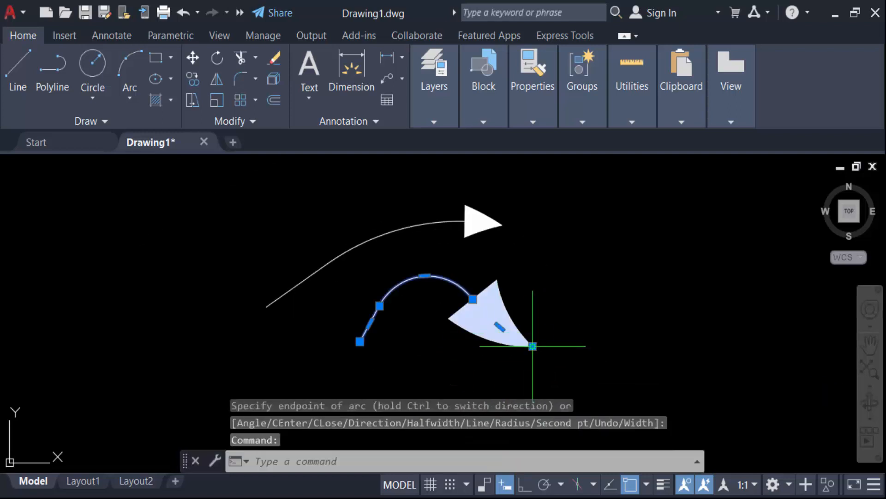
{"action": "key", "text": "Escape"}
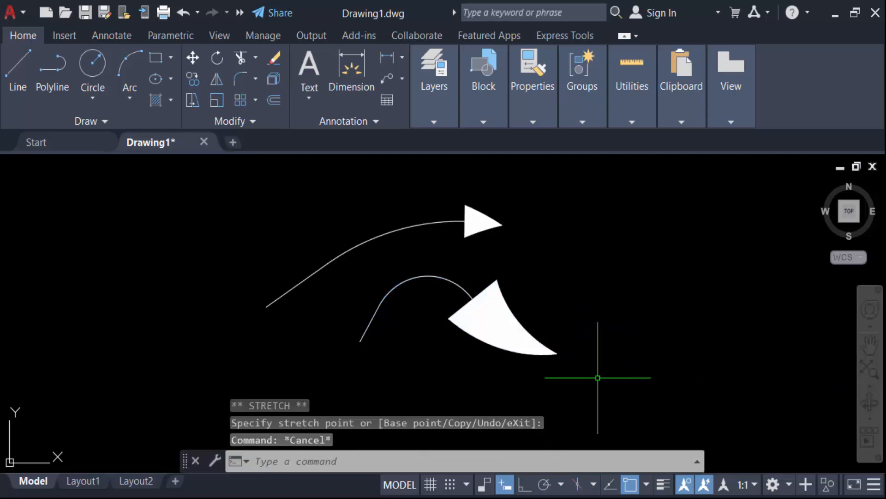
{"action": "mouse_move", "coordinate": [436, 343]}
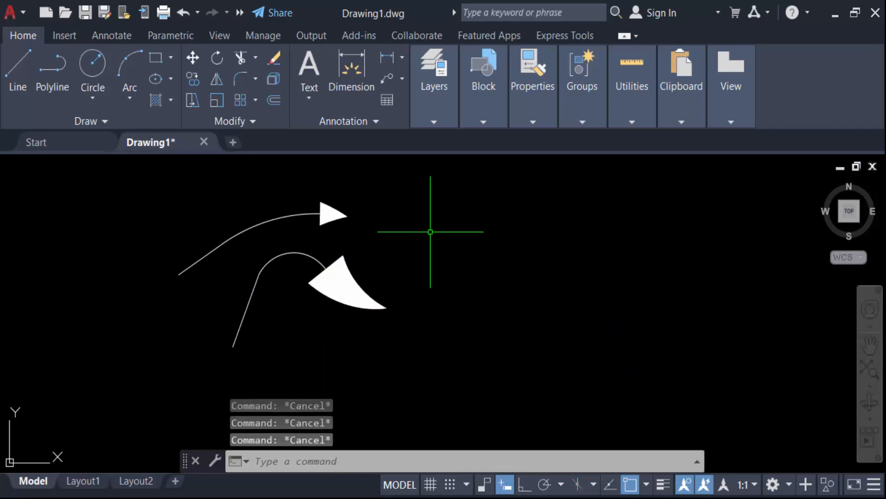
- Draw a third curved polyline with a left-pointing arrowhead, half-width 7 to 0
{"action": "left_click", "coordinate": [52, 65]}
{"action": "type", "text": "A"}
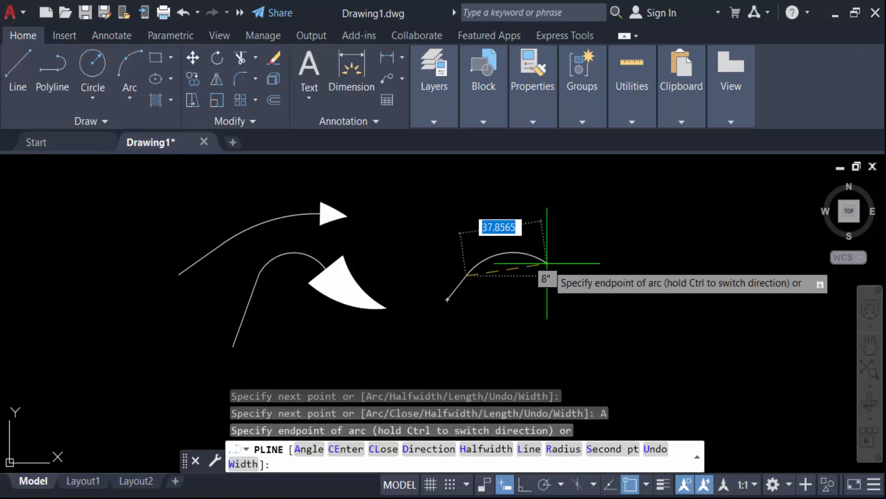
{"action": "mouse_move", "coordinate": [596, 215]}
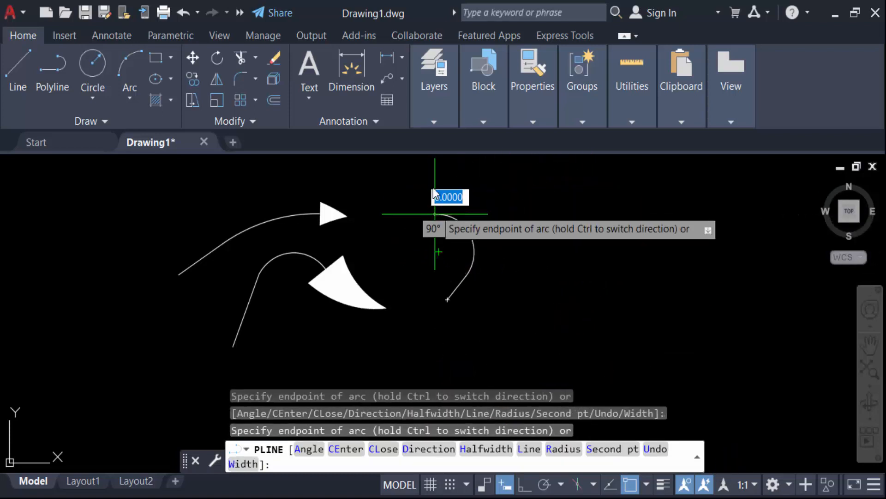
{"action": "mouse_move", "coordinate": [435, 215]}
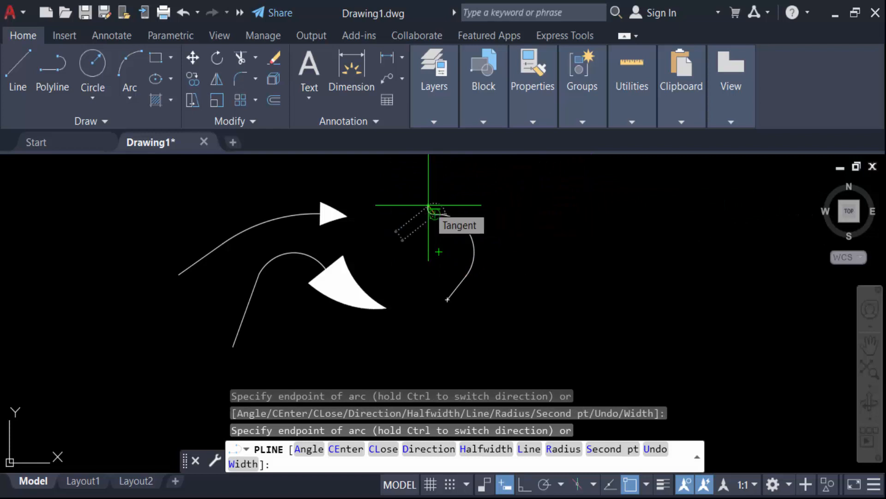
{"action": "type", "text": "h"}
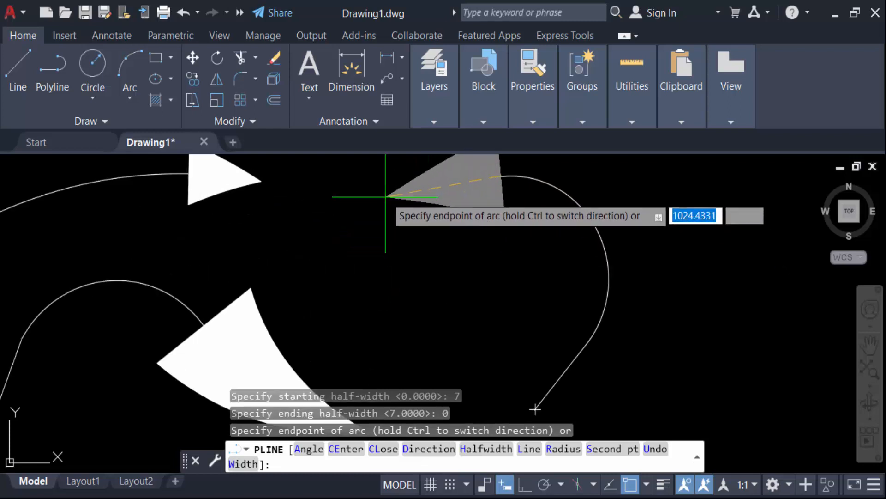
{"action": "mouse_move", "coordinate": [568, 240]}
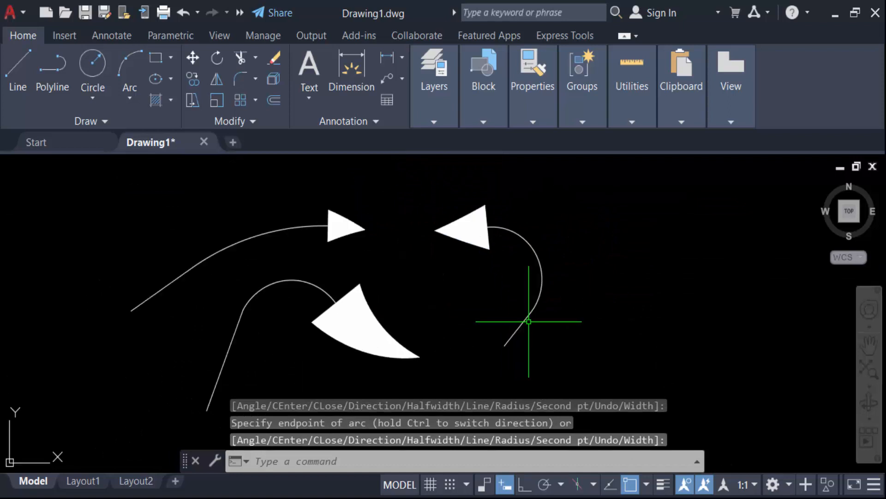
- Set the third leader's colour to Red in the Properties palette (CH)
{"action": "type", "text": "ch"}
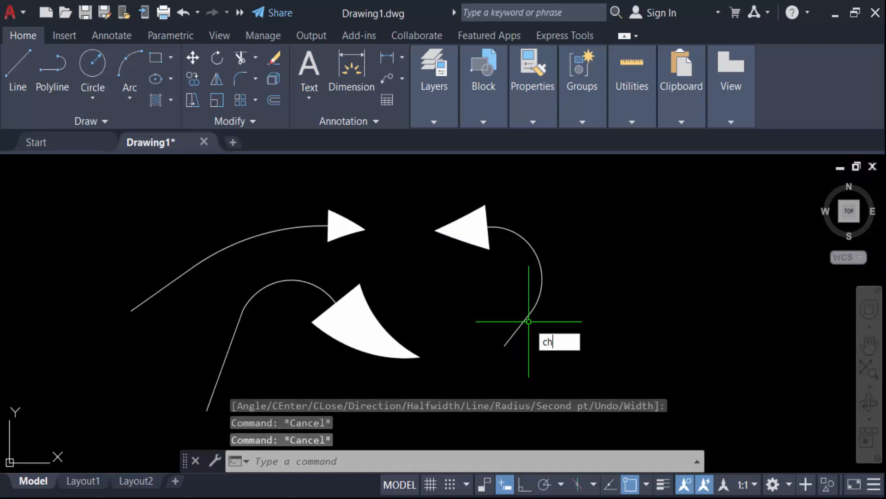
{"action": "key", "text": "Return"}
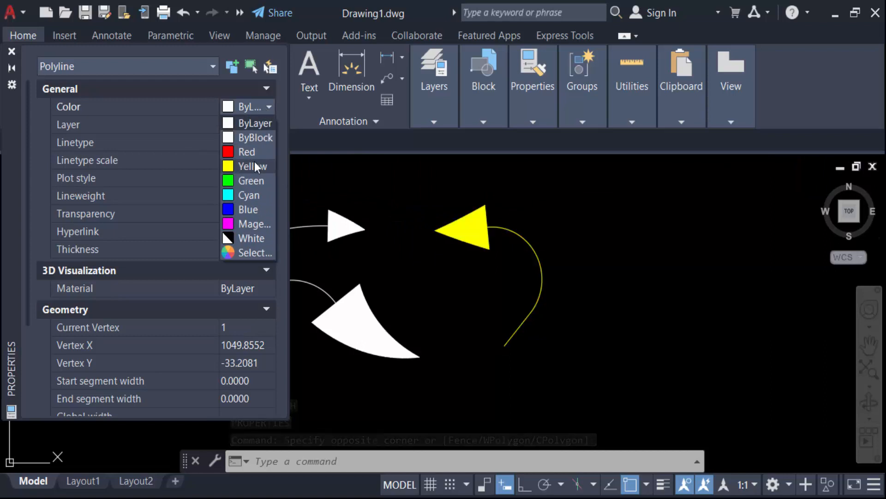
{"action": "left_click", "coordinate": [247, 152]}
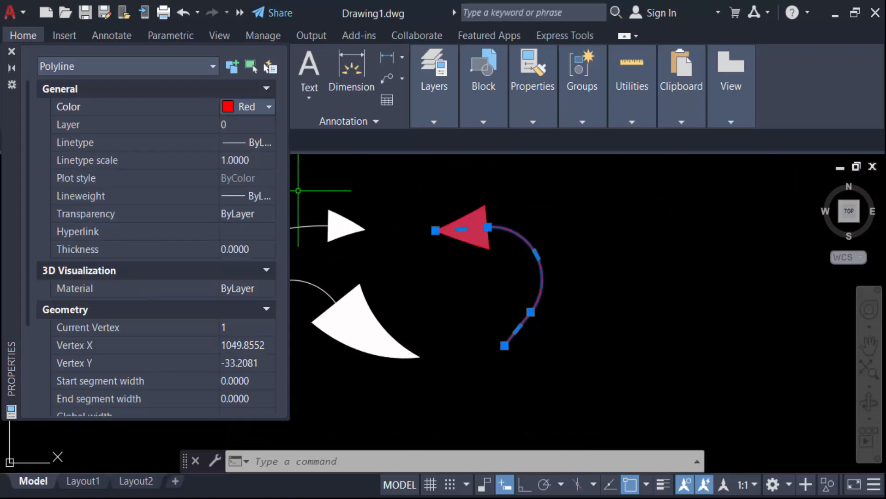
{"action": "left_click", "coordinate": [11, 51]}
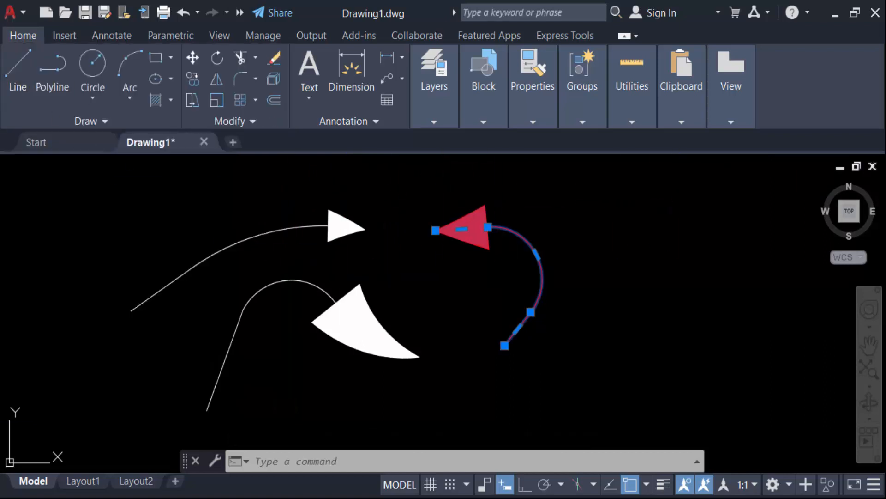